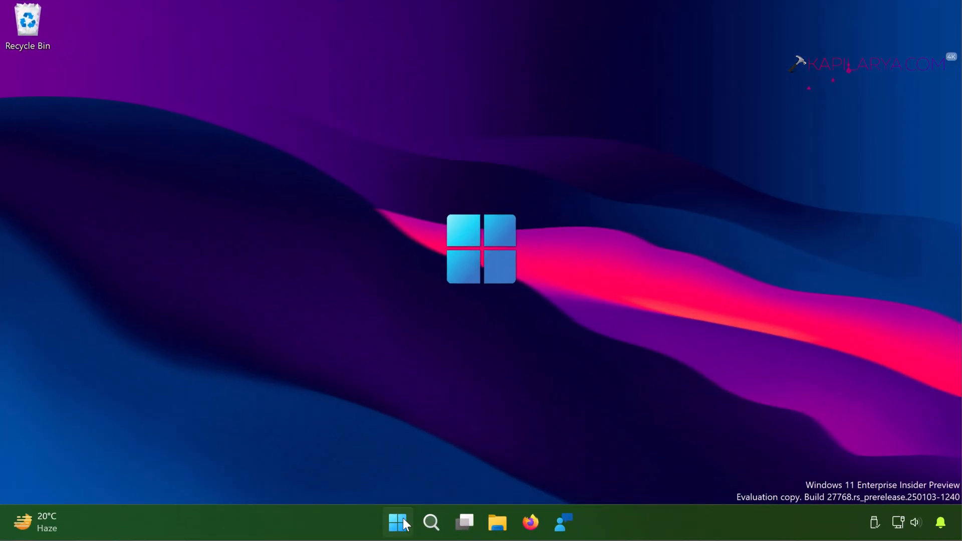
mouse_move(361, 430)
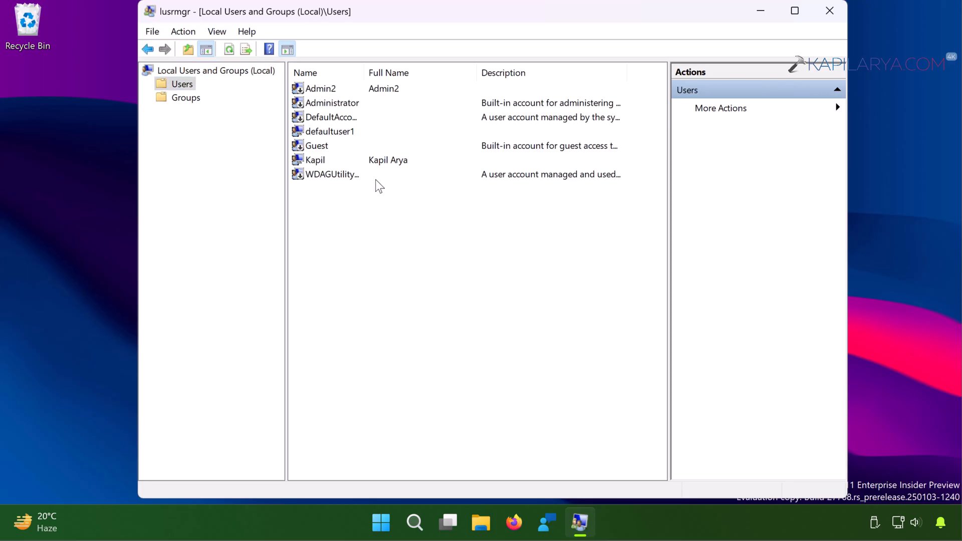
Step: Inspect the Kapil and Admin2 local accounts, then put the console aside
left_click(314, 159)
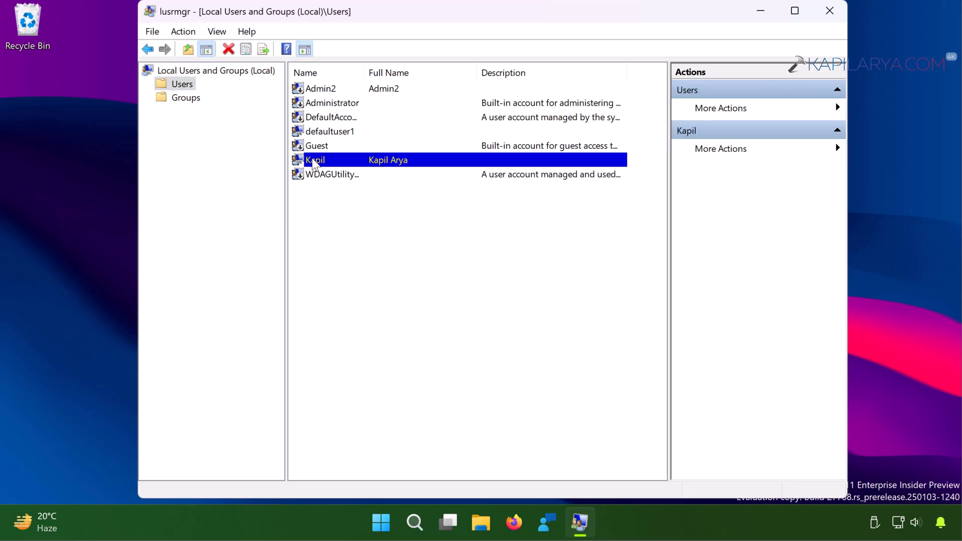
mouse_move(402, 165)
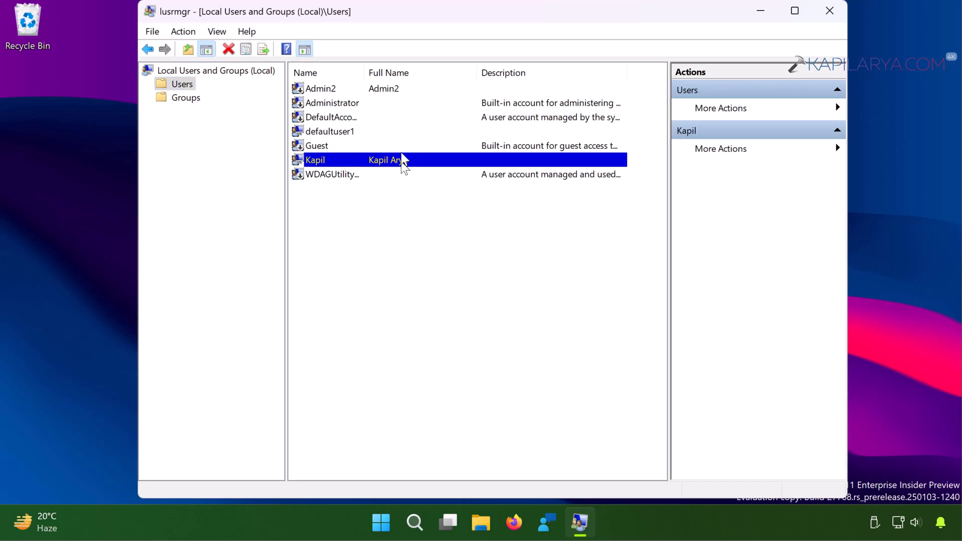
left_click(319, 88)
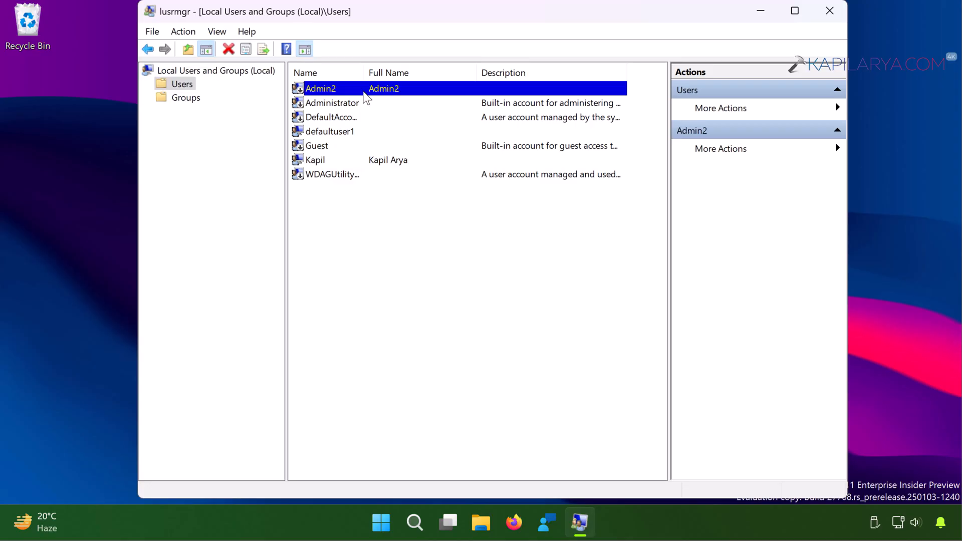
mouse_move(384, 95)
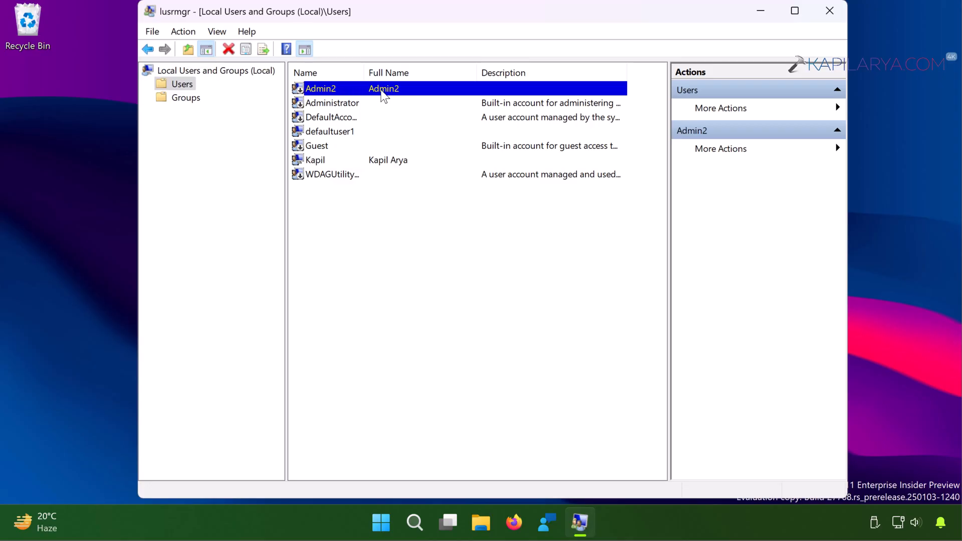
mouse_move(343, 118)
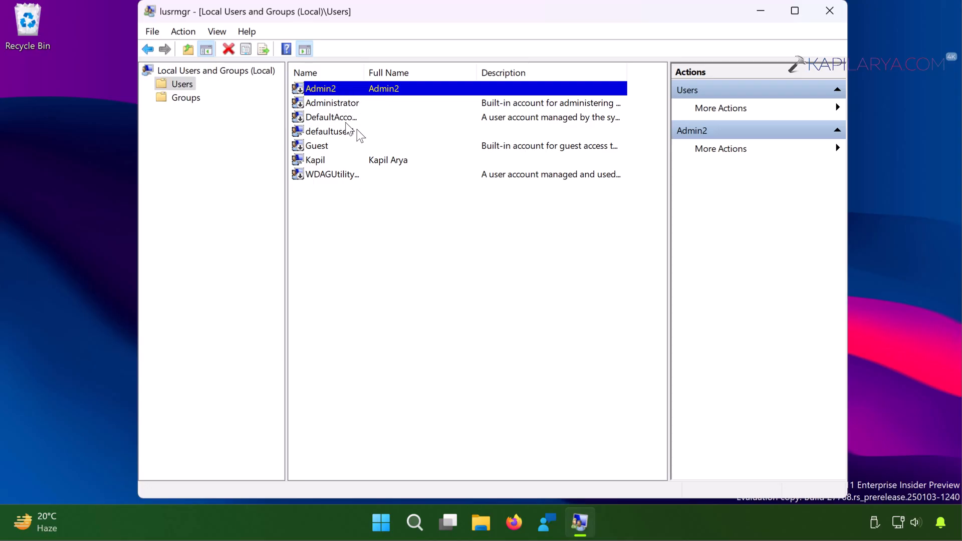
left_click(314, 159)
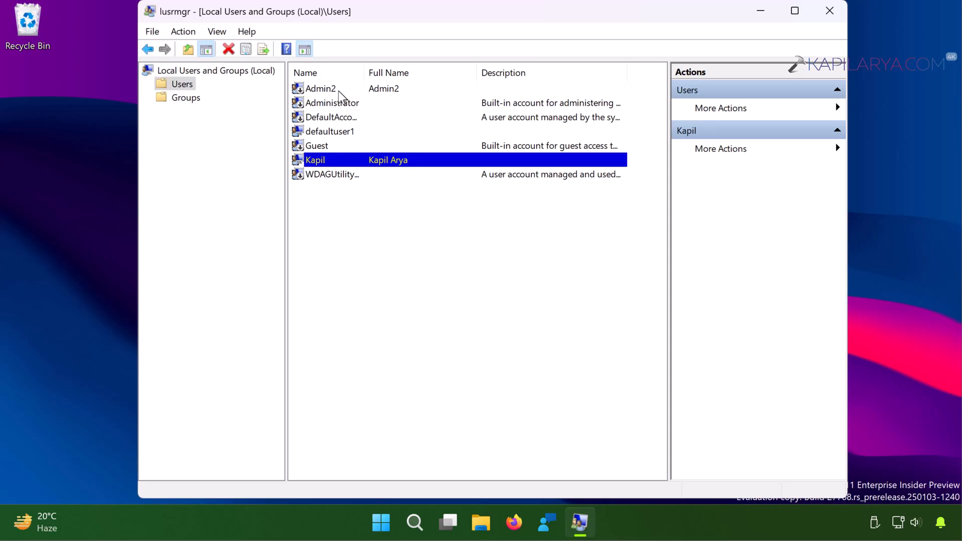
left_click(321, 88)
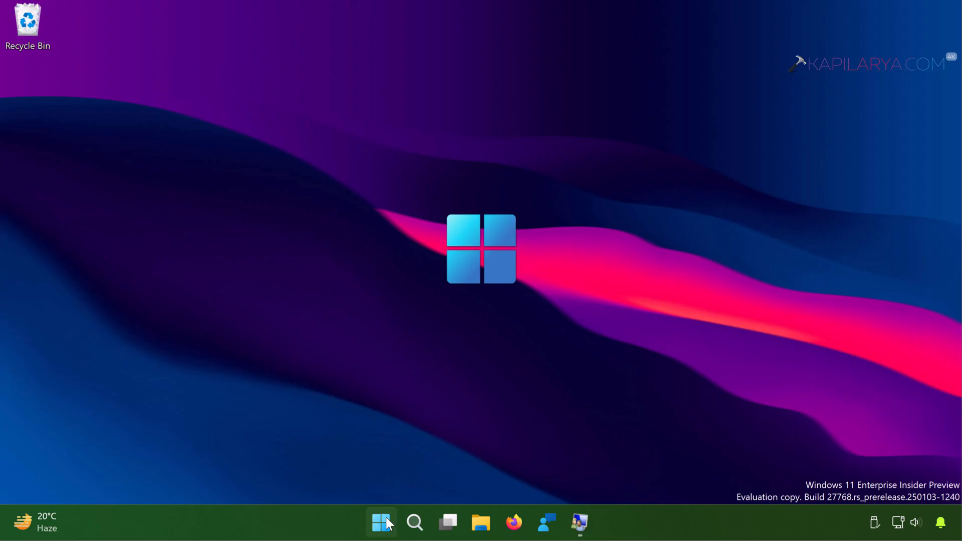
Step: Sign out of the current account from the Start menu's account flyout
left_click(380, 521)
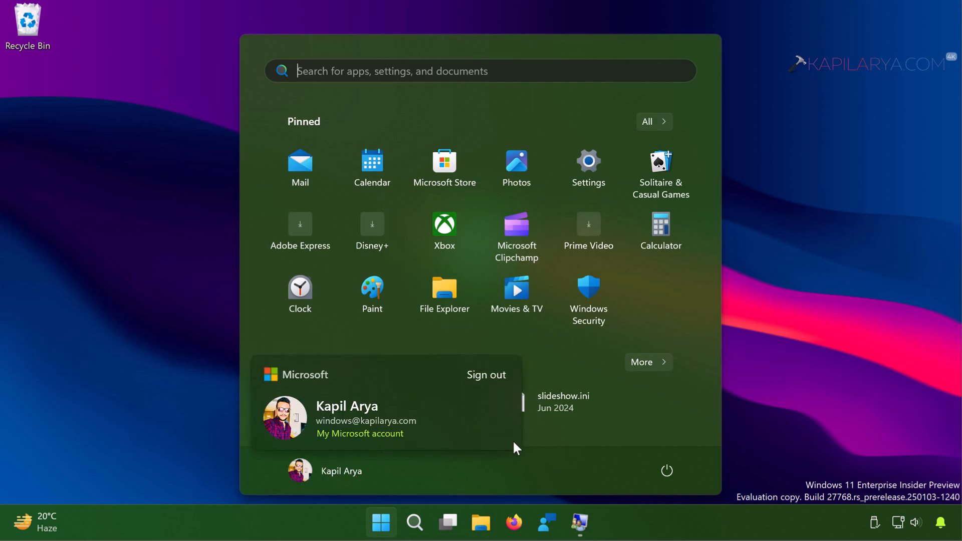
mouse_move(512, 451)
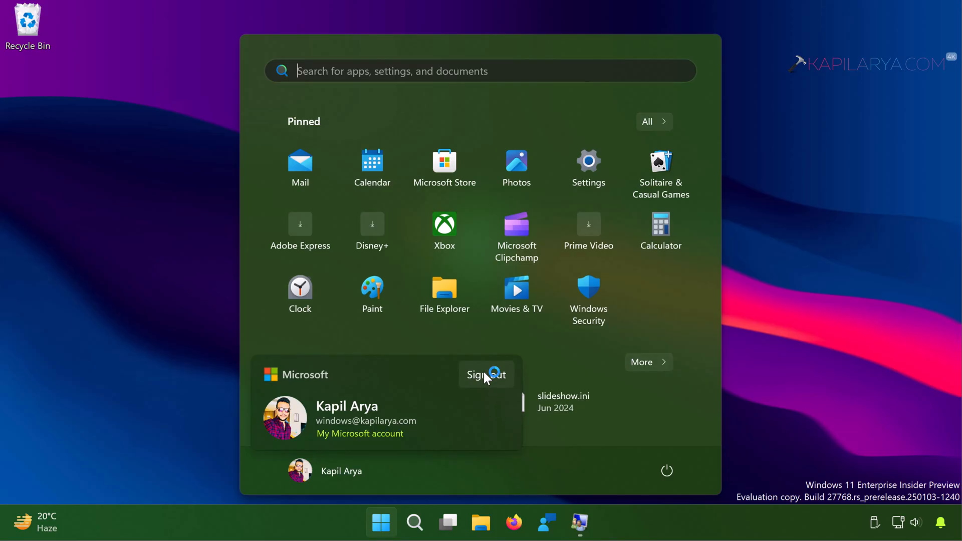
left_click(485, 373)
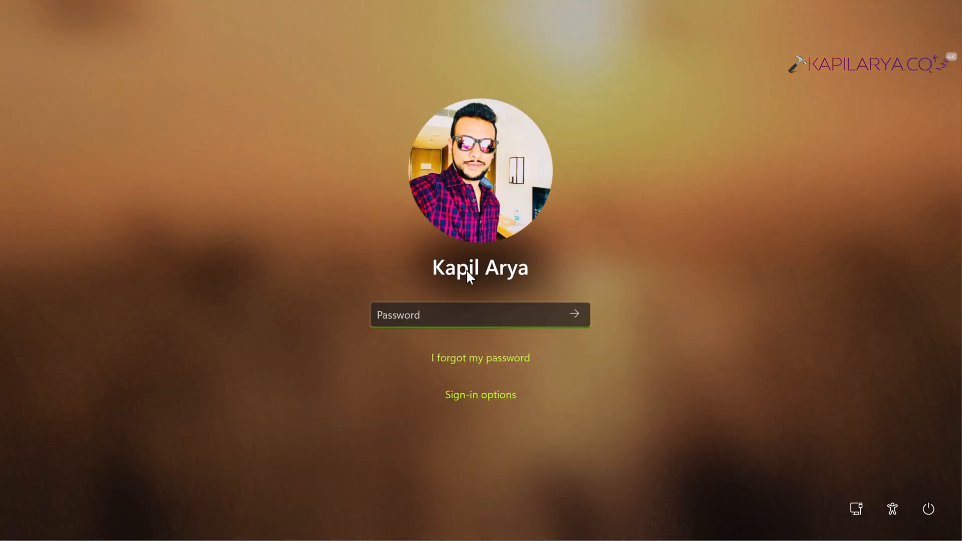
mouse_move(66, 497)
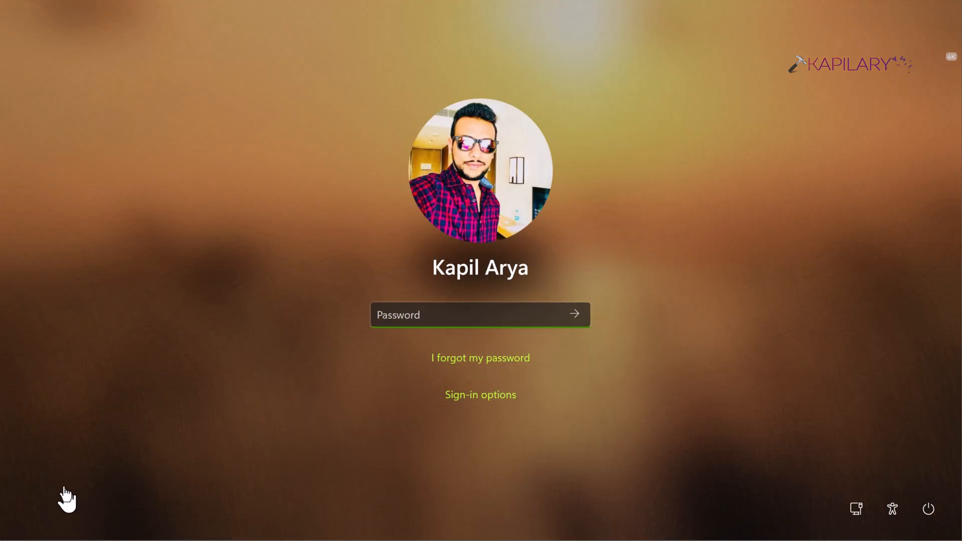
mouse_move(89, 500)
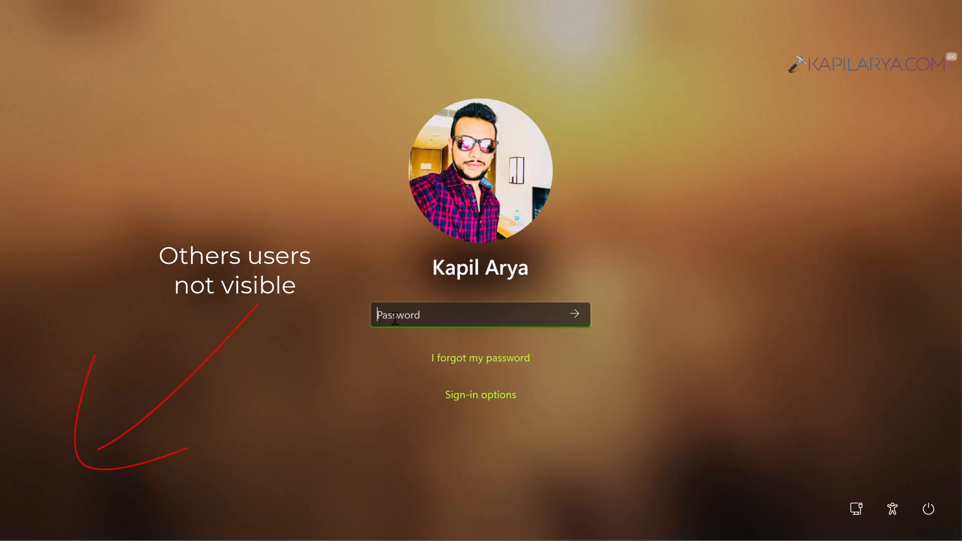
mouse_move(403, 321)
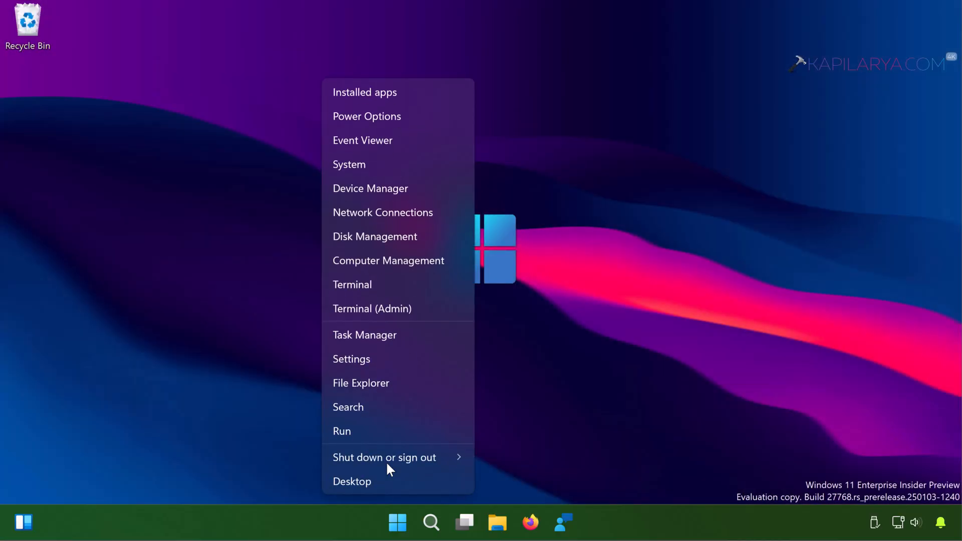
Step: Launch lusrmgr.msc through the Run box
left_click(352, 481)
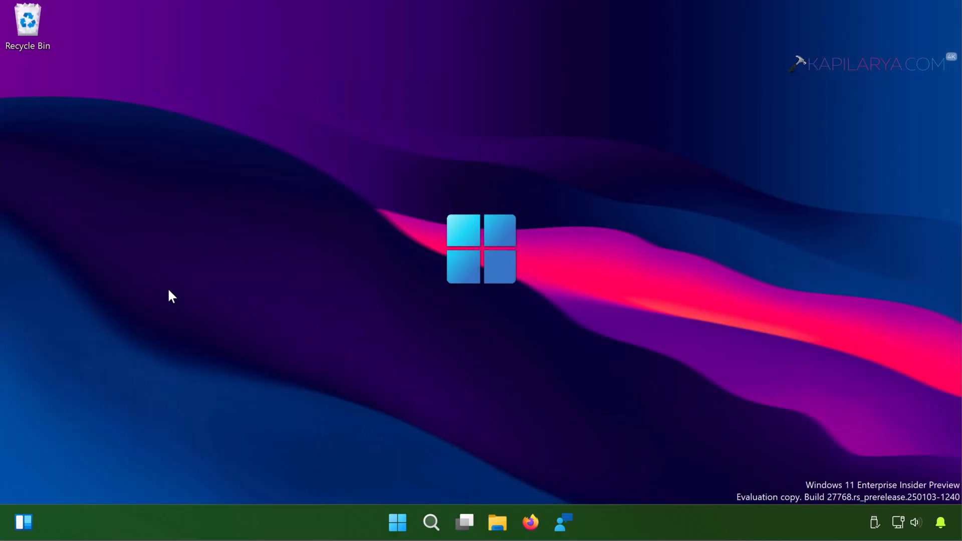
key("Win+r")
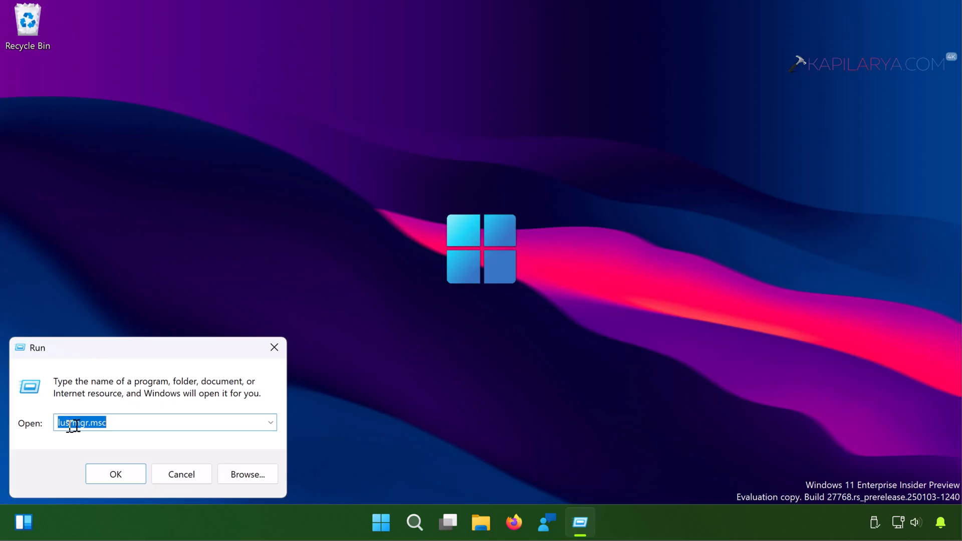
left_click(115, 474)
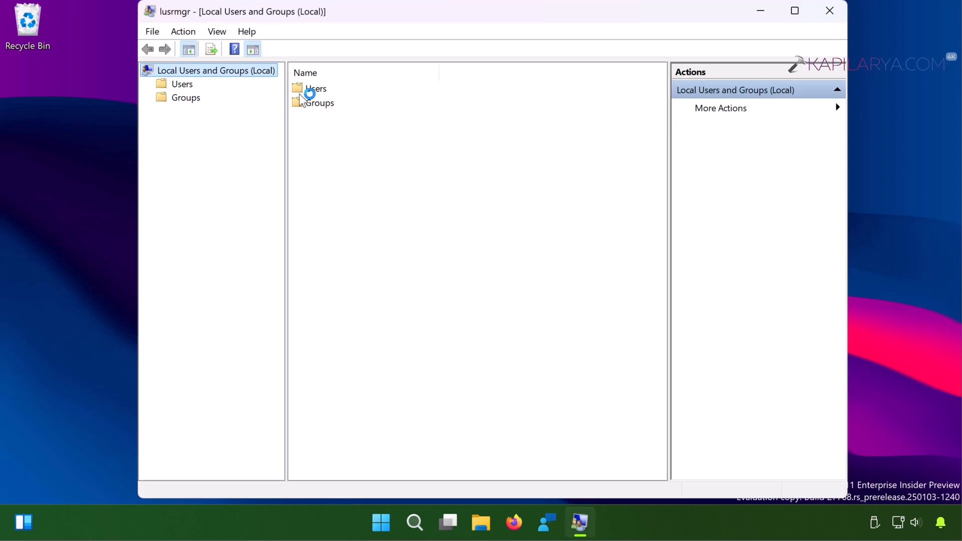
Step: List the local accounts by opening the Users folder
left_click(316, 89)
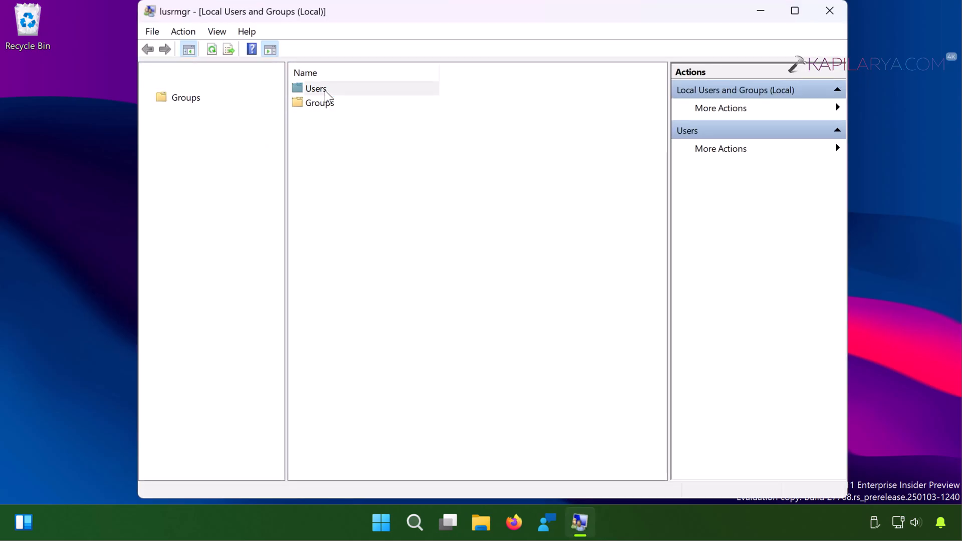
double_click(316, 88)
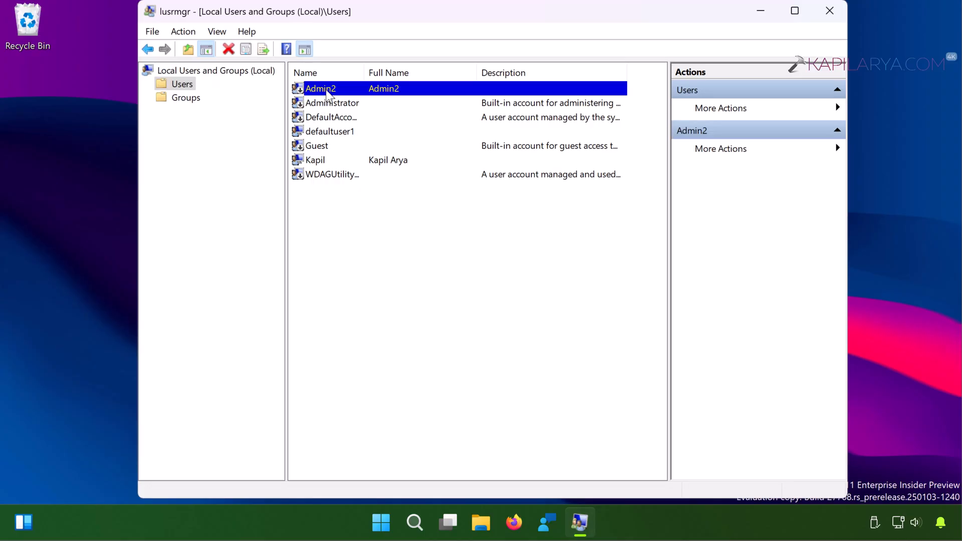
mouse_move(350, 99)
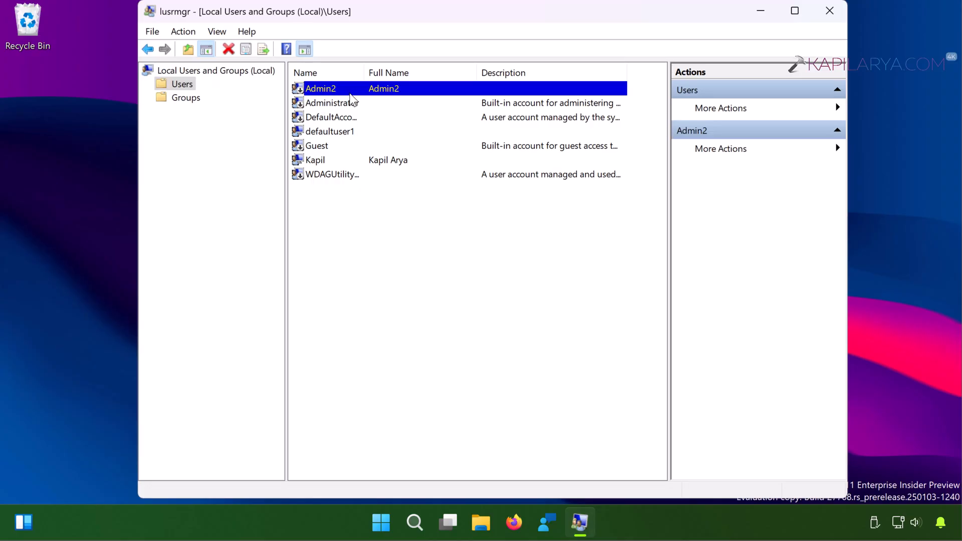
mouse_move(356, 253)
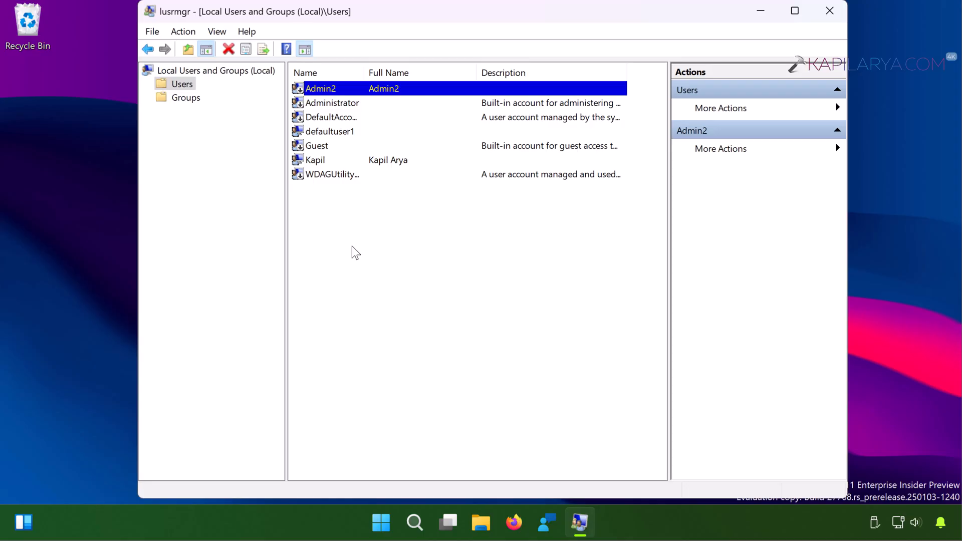
Step: Clear 'Account is disabled' in Admin2's properties and confirm
double_click(320, 88)
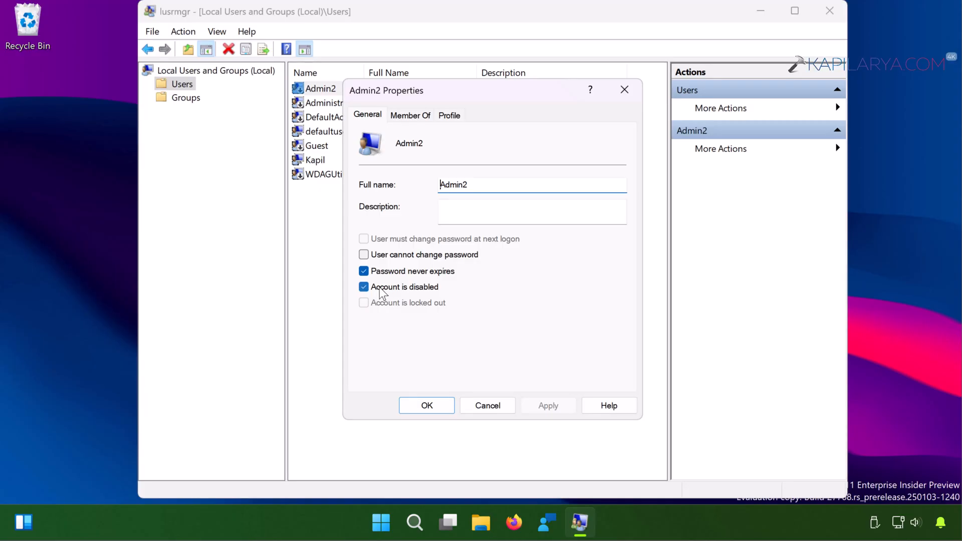
mouse_move(399, 295)
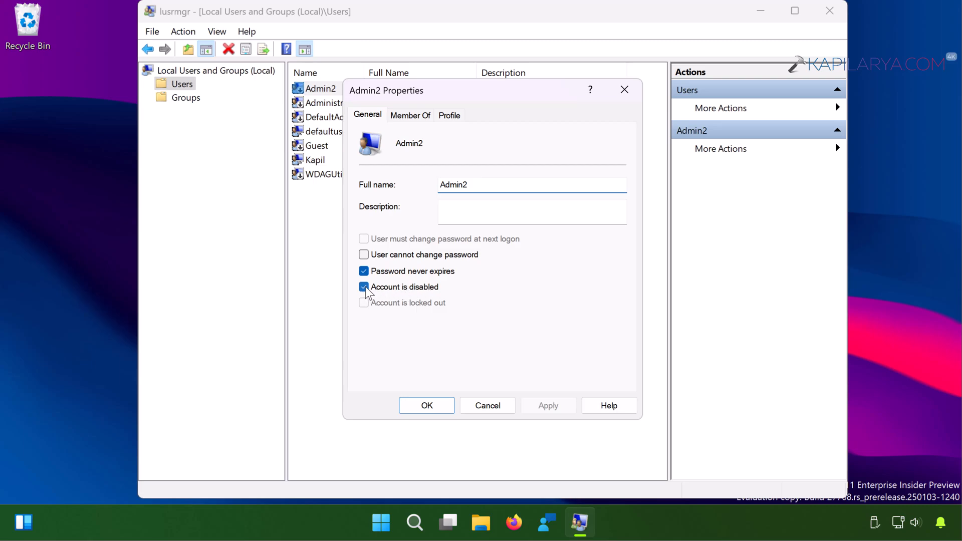
left_click(364, 286)
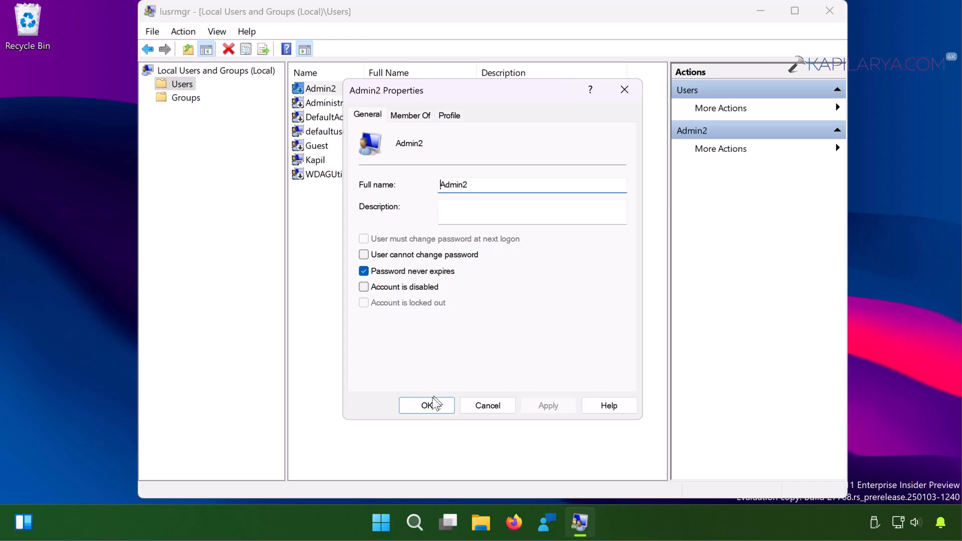
left_click(427, 406)
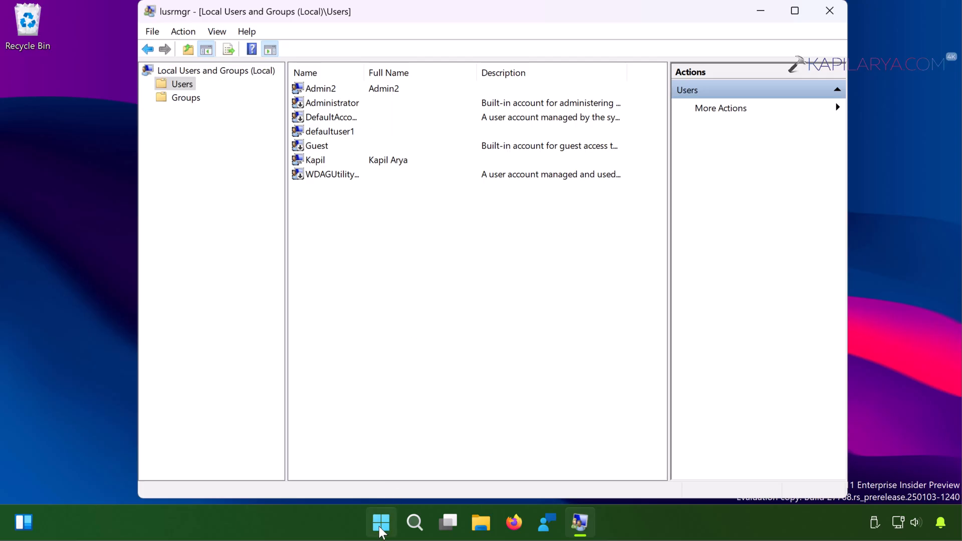
Step: Check that Admin2 is listed under Other users in the Start menu account switcher
left_click(381, 521)
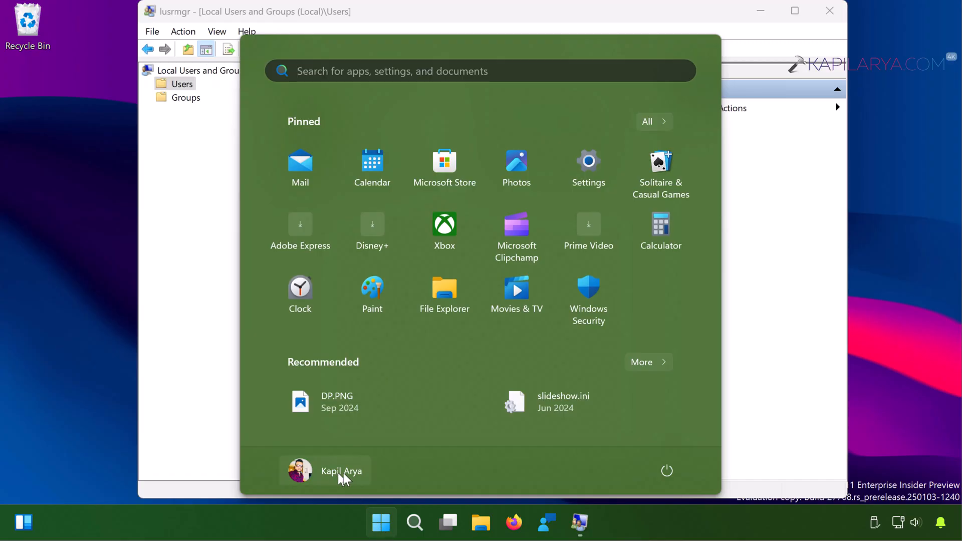
mouse_move(357, 482)
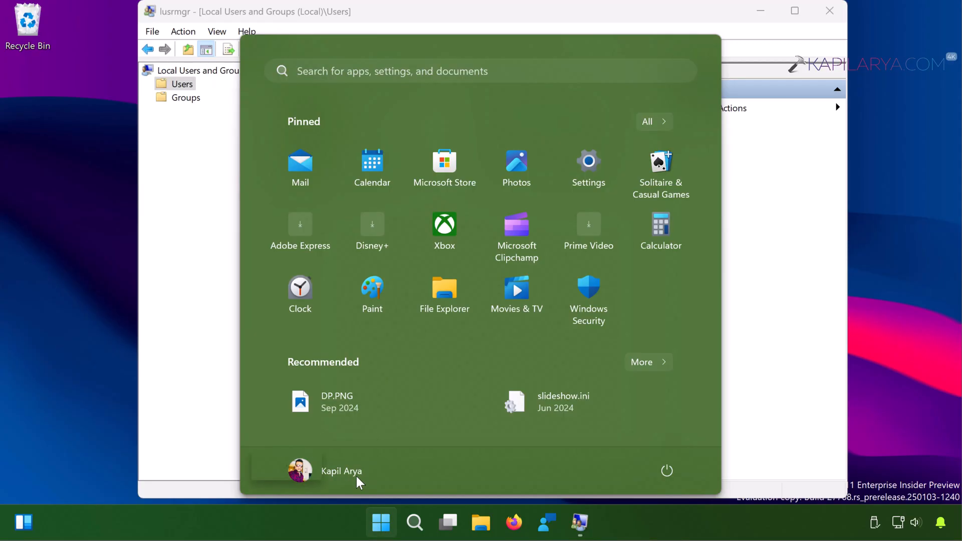
left_click(341, 471)
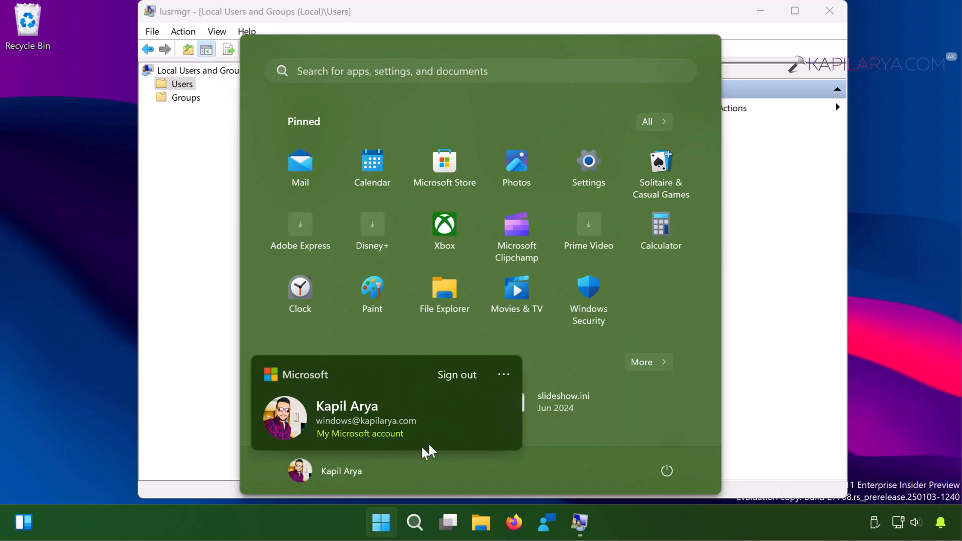
mouse_move(503, 373)
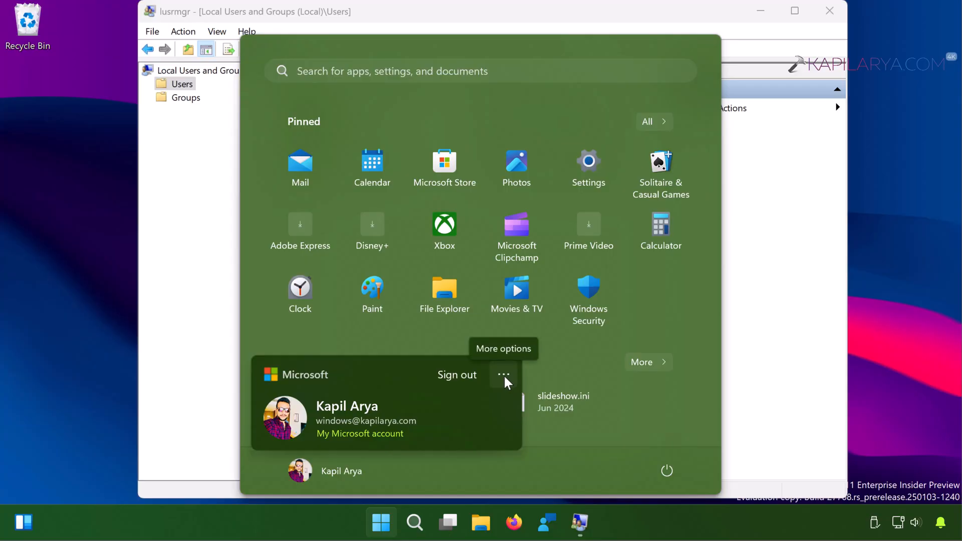
mouse_move(503, 375)
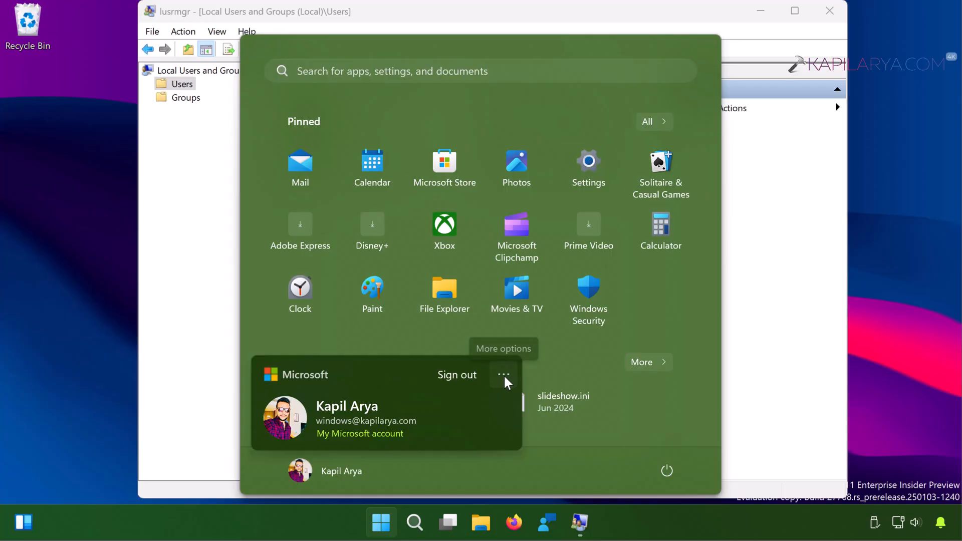
left_click(501, 375)
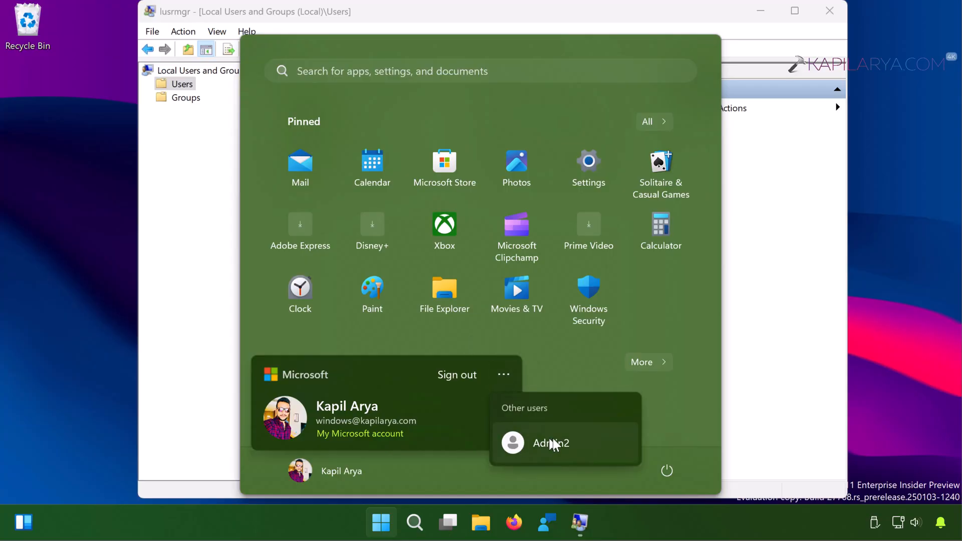
mouse_move(600, 457)
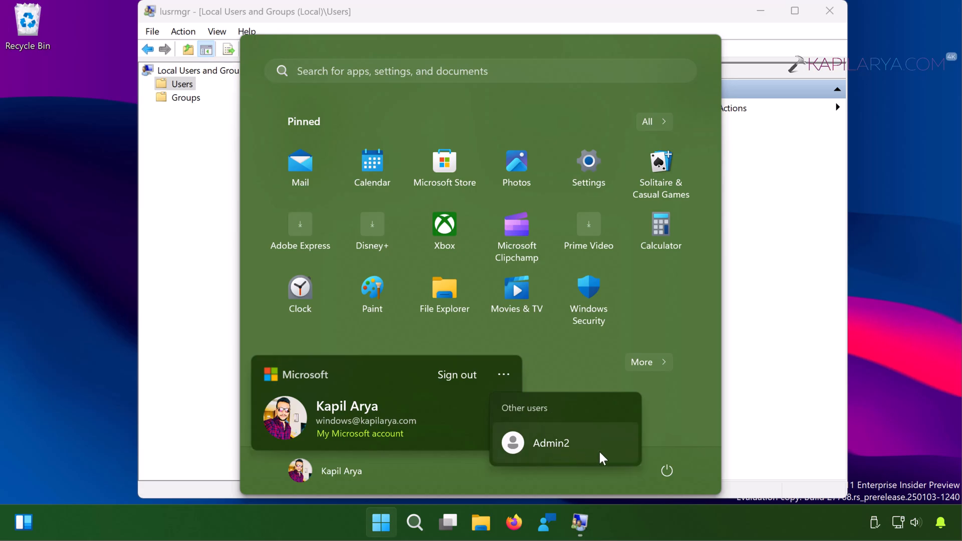
mouse_move(611, 454)
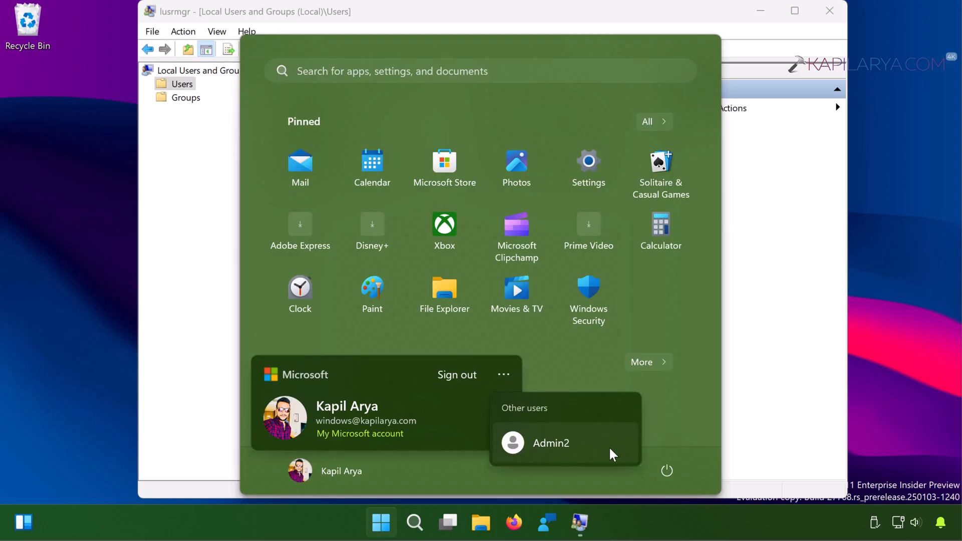
mouse_move(753, 379)
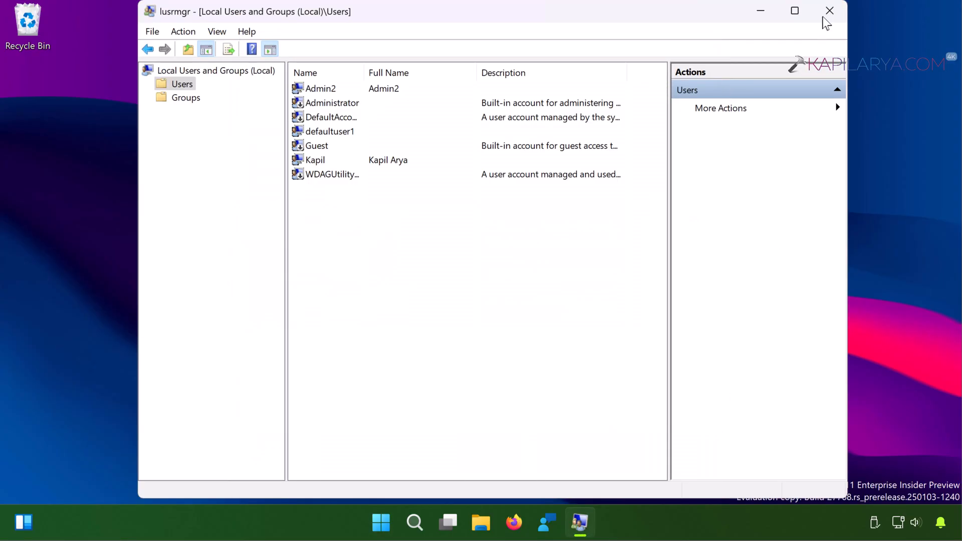
Step: Close lusrmgr and launch regedit from the Run dialog
left_click(828, 11)
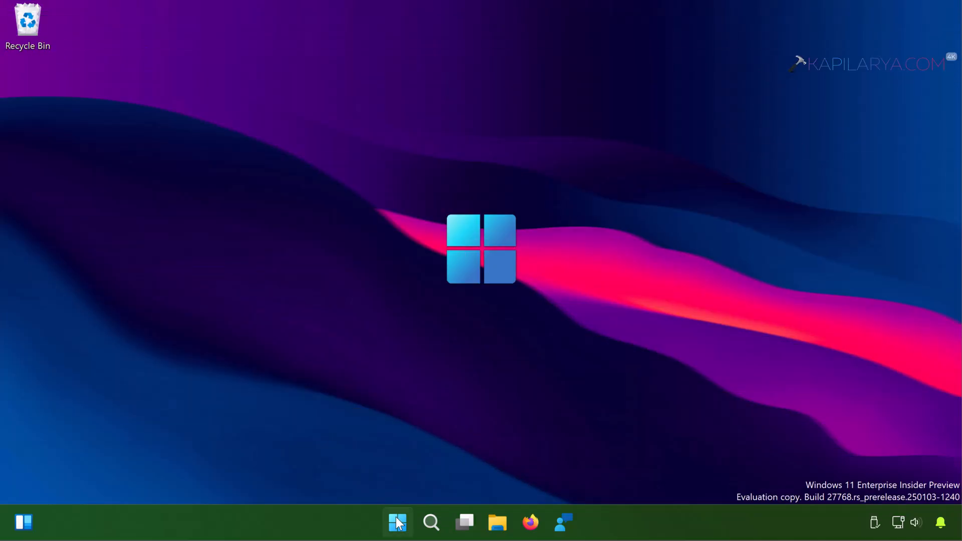
right_click(398, 522)
type("r")
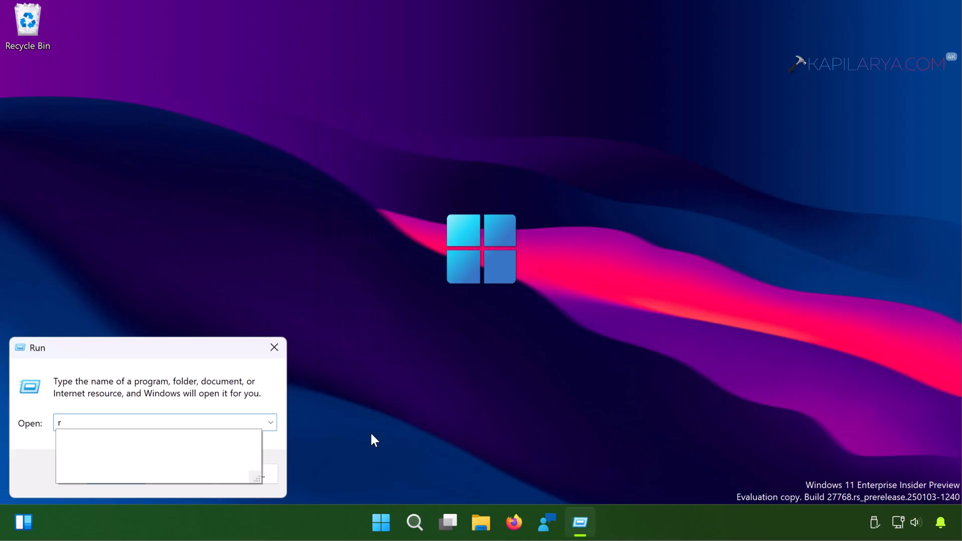
left_click(275, 348)
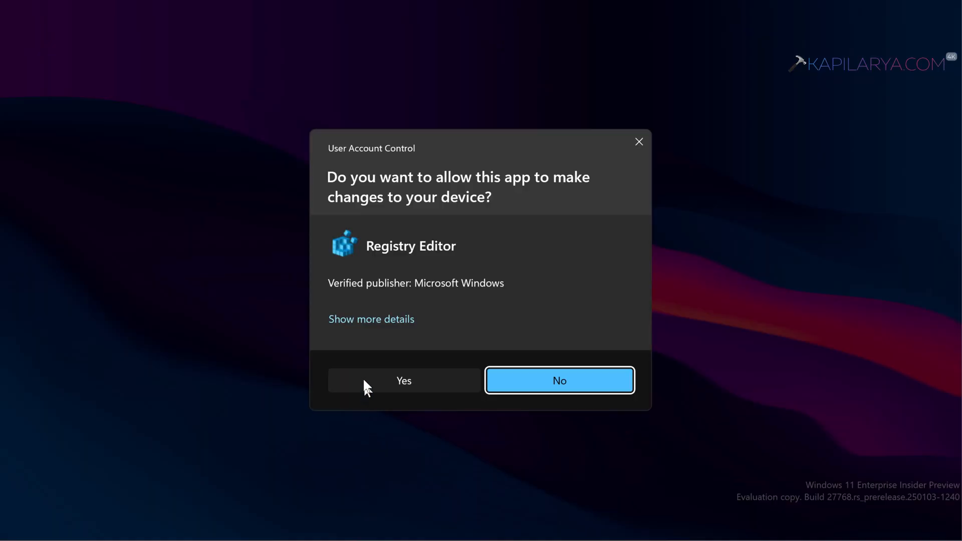
Step: Create a DWORD named HideFastUserSwitching under HKLM\...\Policies\System
left_click(403, 380)
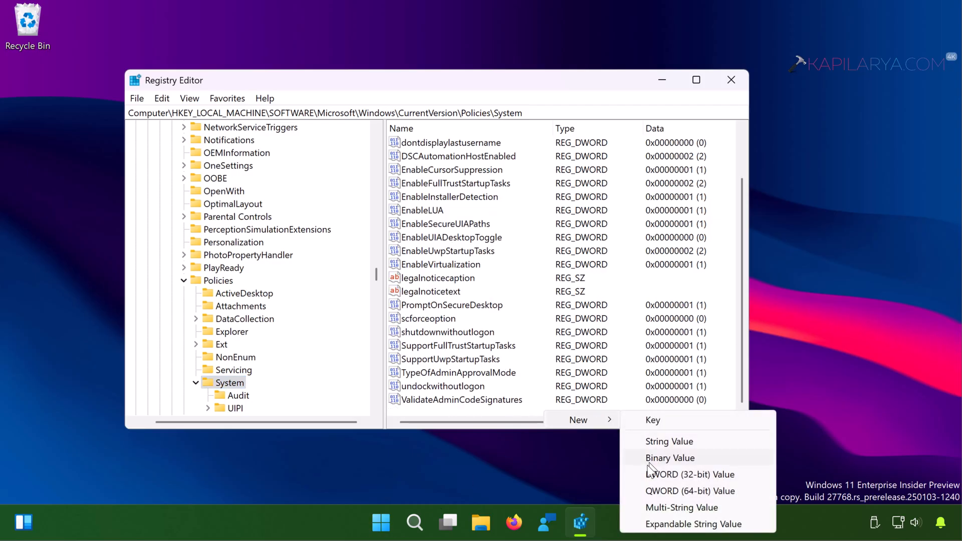
left_click(690, 474)
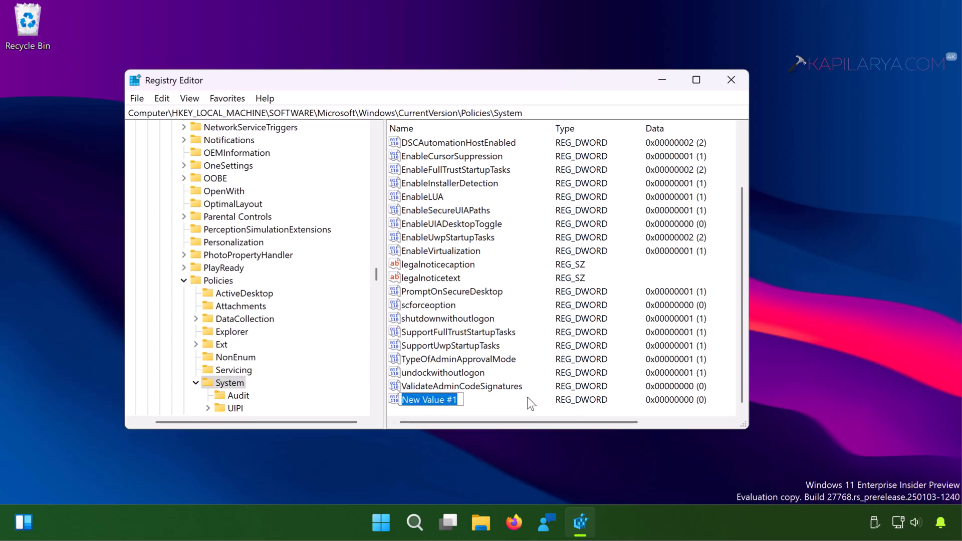
right_click(35, 18)
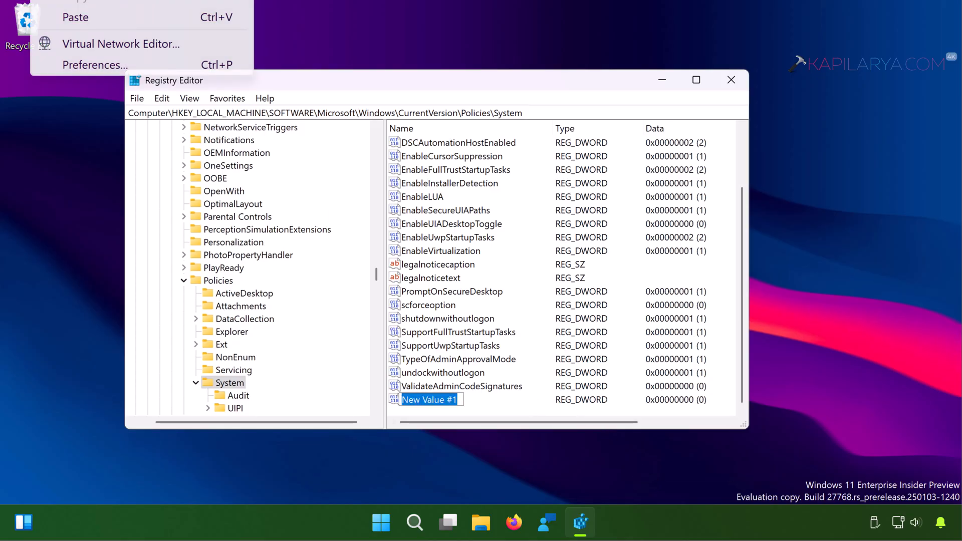
type("HideFastUserSwitching")
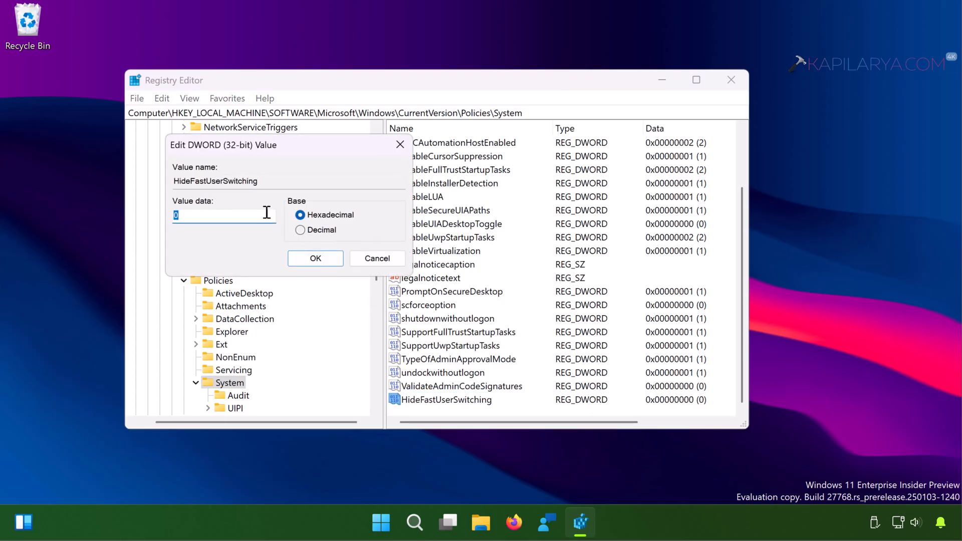
Step: Keep HideFastUserSwitching's value data at 0 and close Registry Editor
left_click(315, 258)
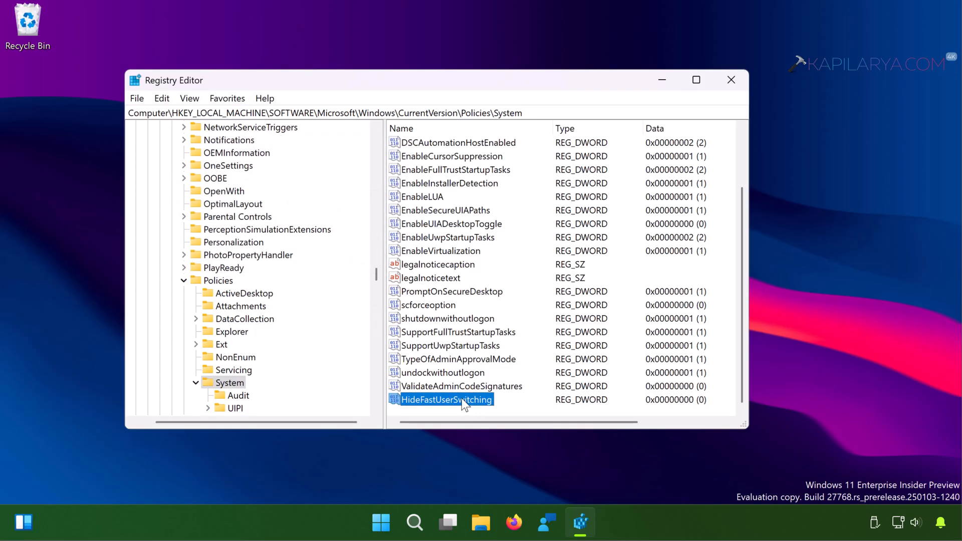
mouse_move(731, 80)
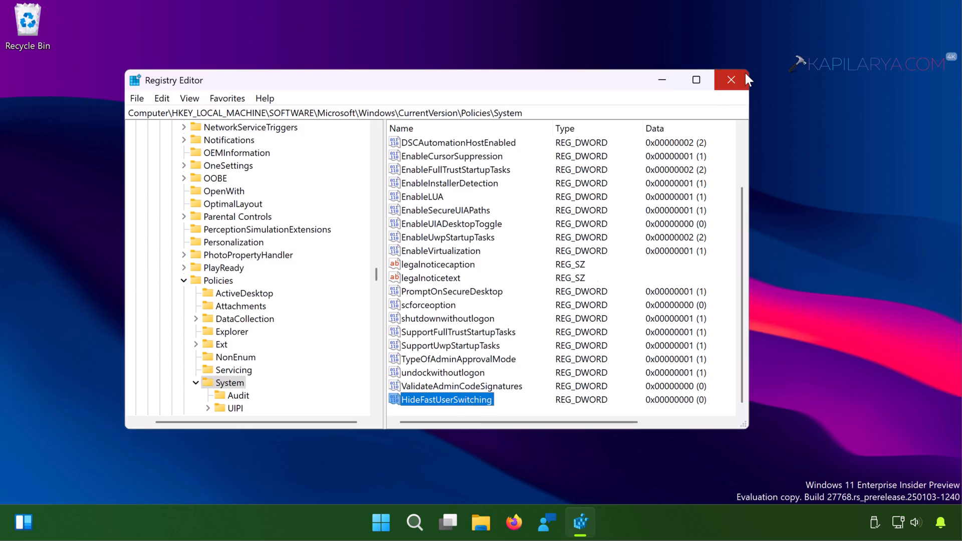
left_click(731, 81)
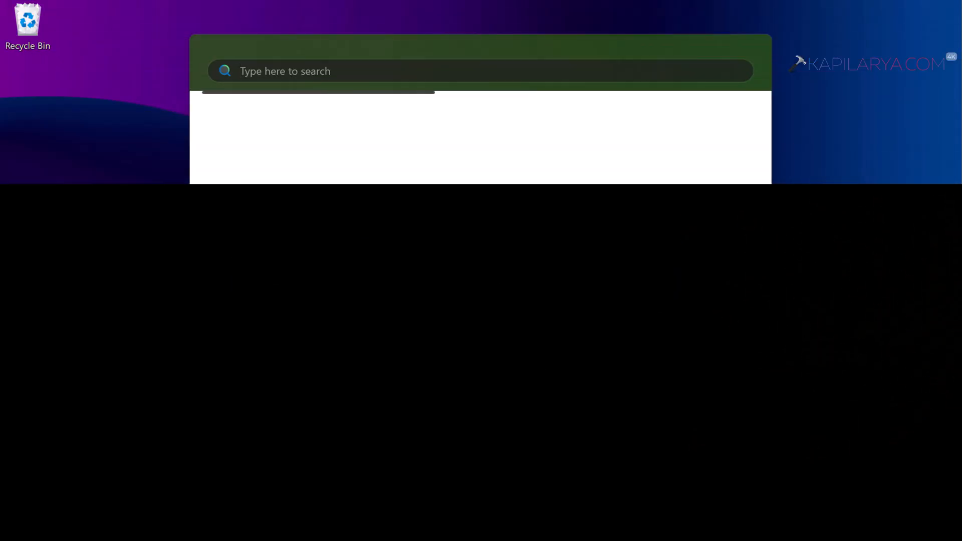
Step: Search for cmd and run Command Prompt as administrator
type("cm")
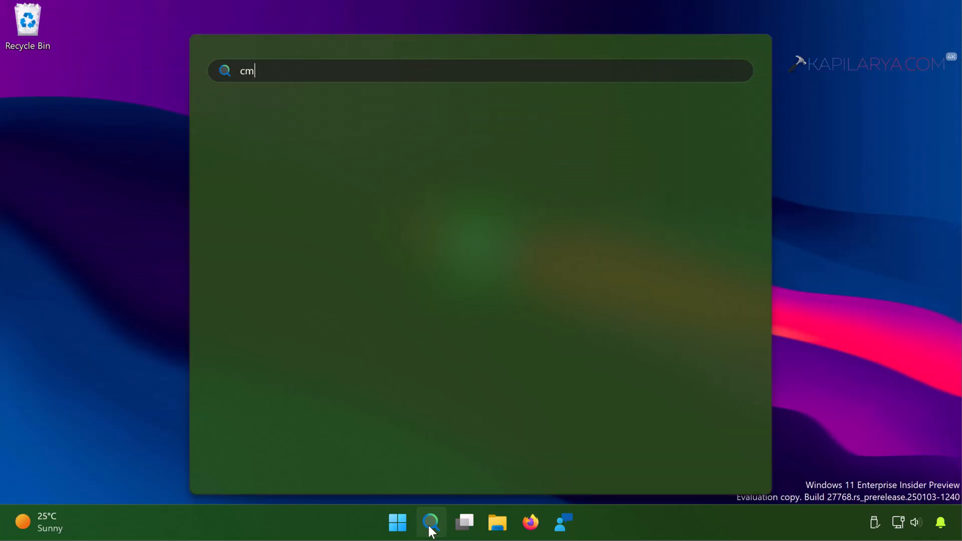
type("d")
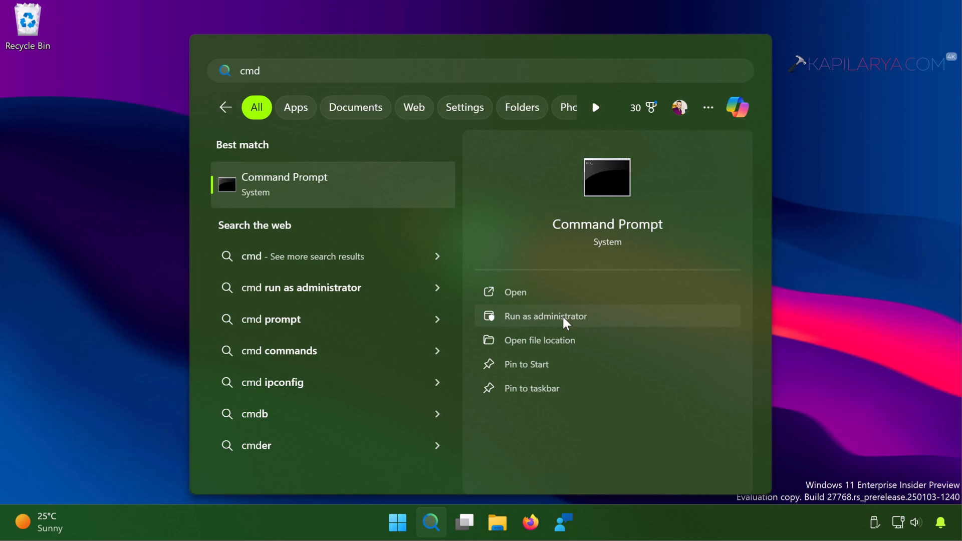
left_click(545, 316)
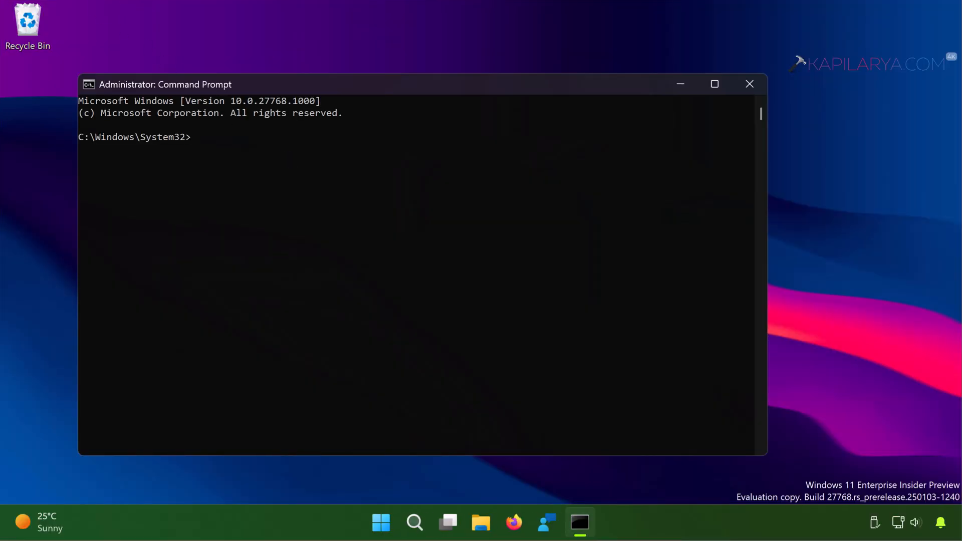
Step: Run secedit /configure /cfg %windir%\inf\defltbase.inf /db defltbase.sdb /verbose to reset security defaults
type("secedit /configure /cfg %windir%\\inf\\defltbase.inf /db defltbase.sdb /verbose")
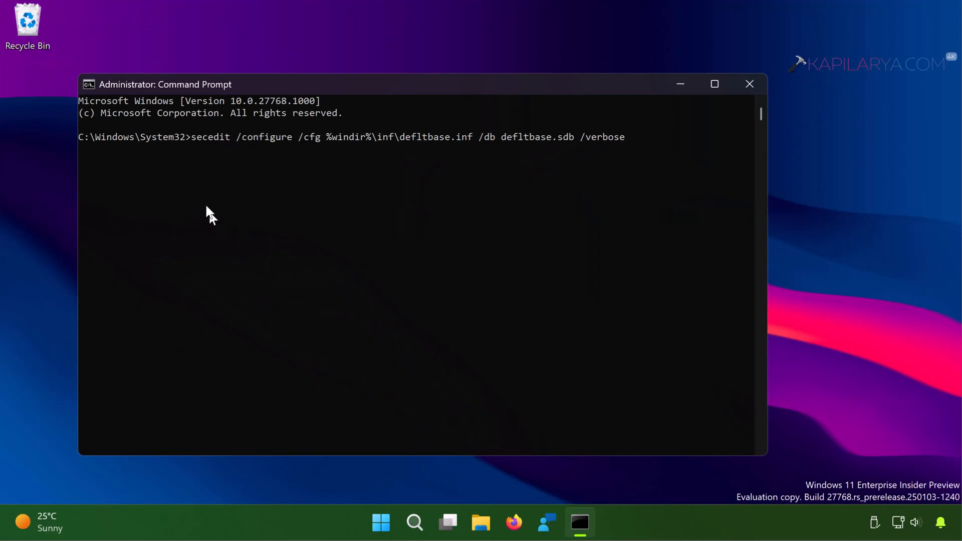
mouse_move(343, 147)
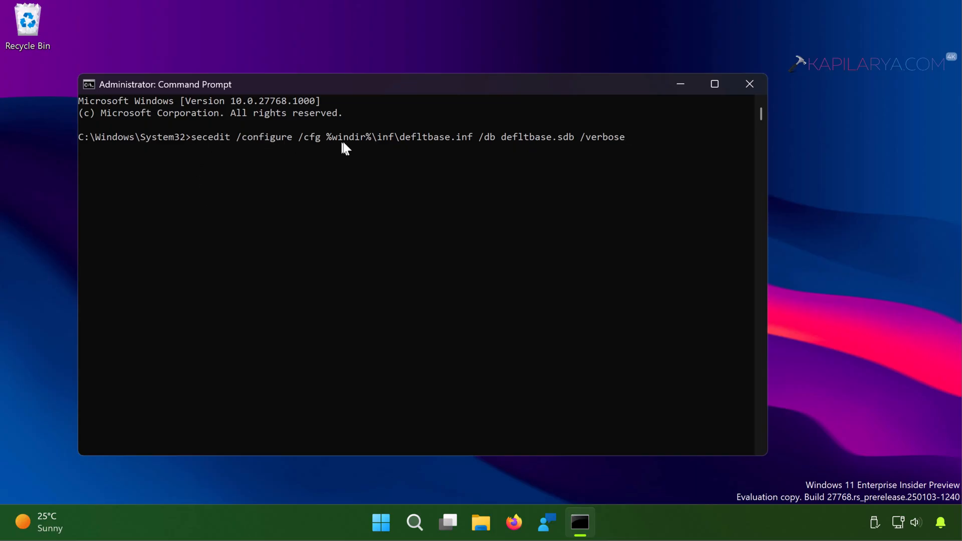
mouse_move(630, 147)
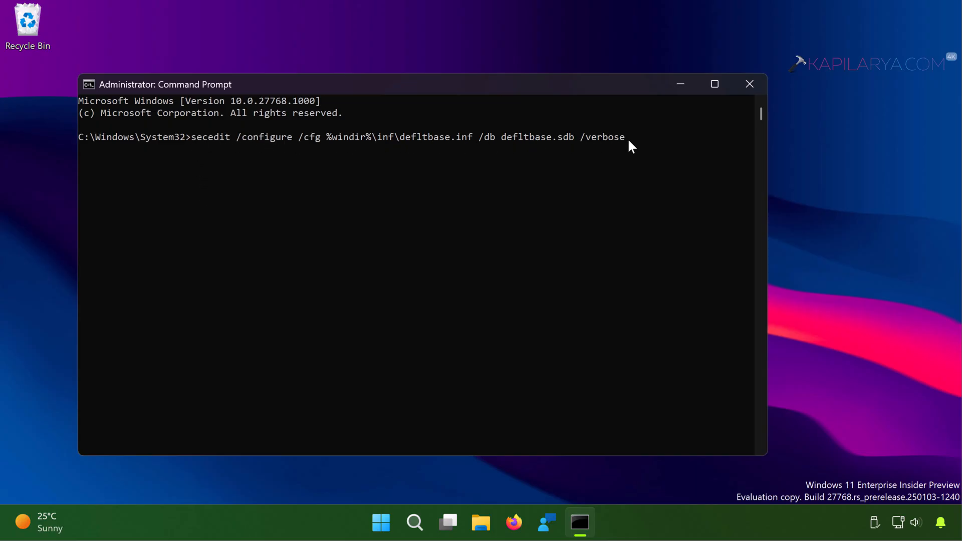
key("Return")
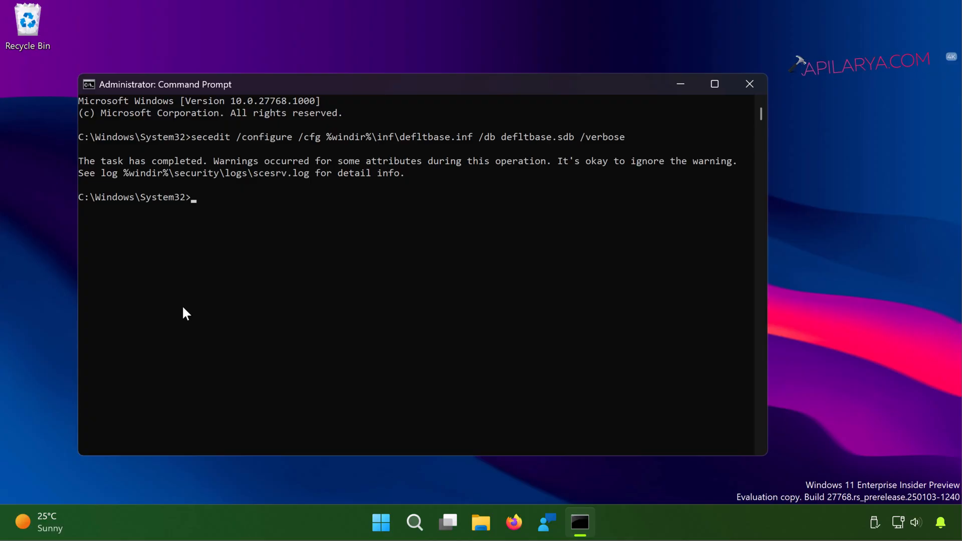
mouse_move(83, 167)
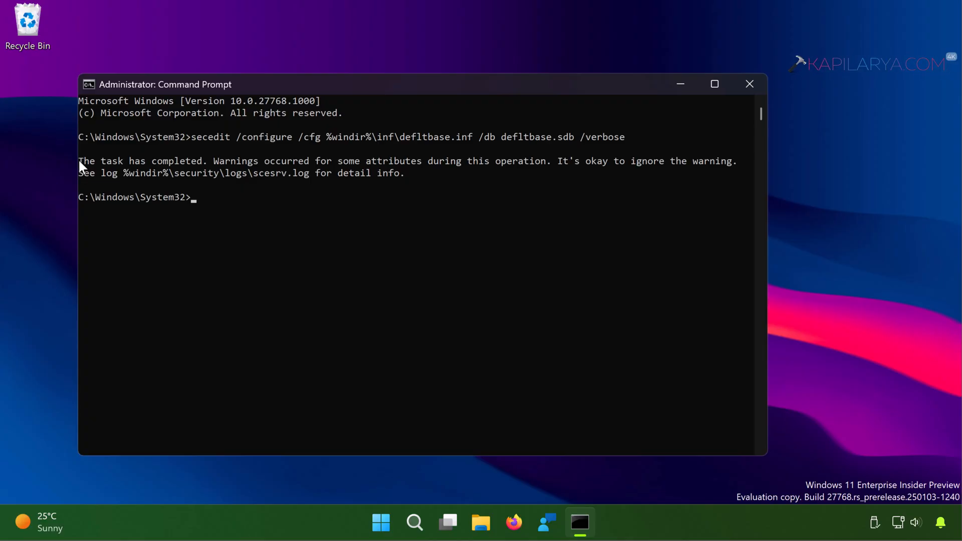
left_click_drag(78, 160, 242, 160)
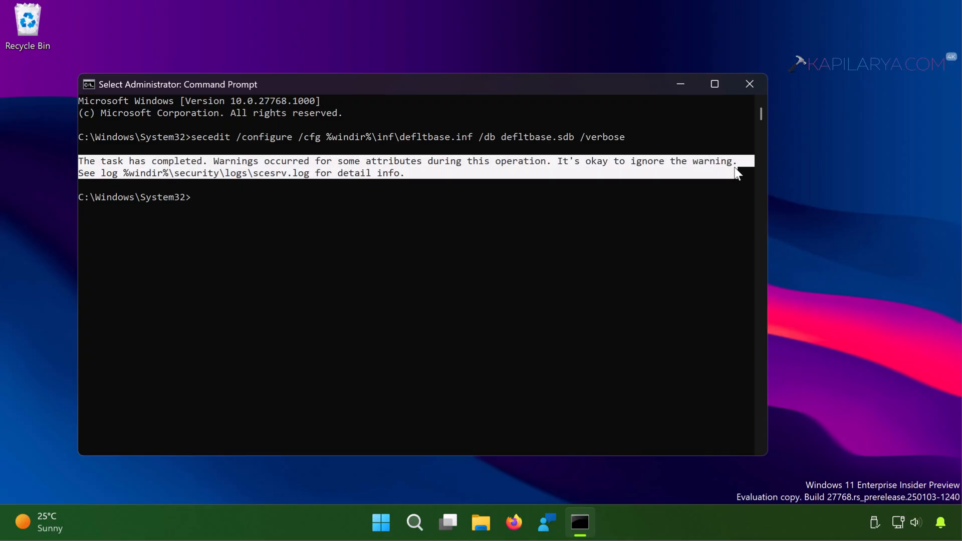
mouse_move(491, 192)
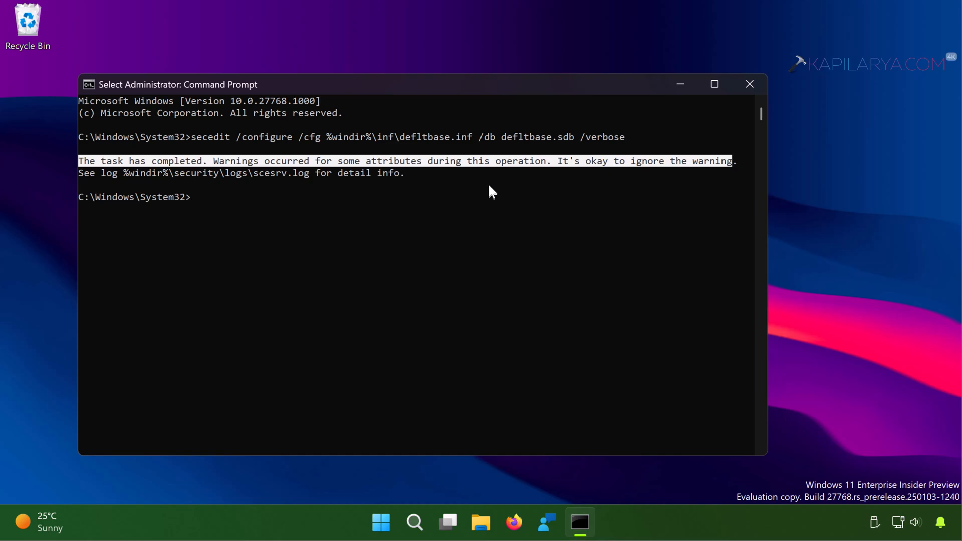
mouse_move(335, 187)
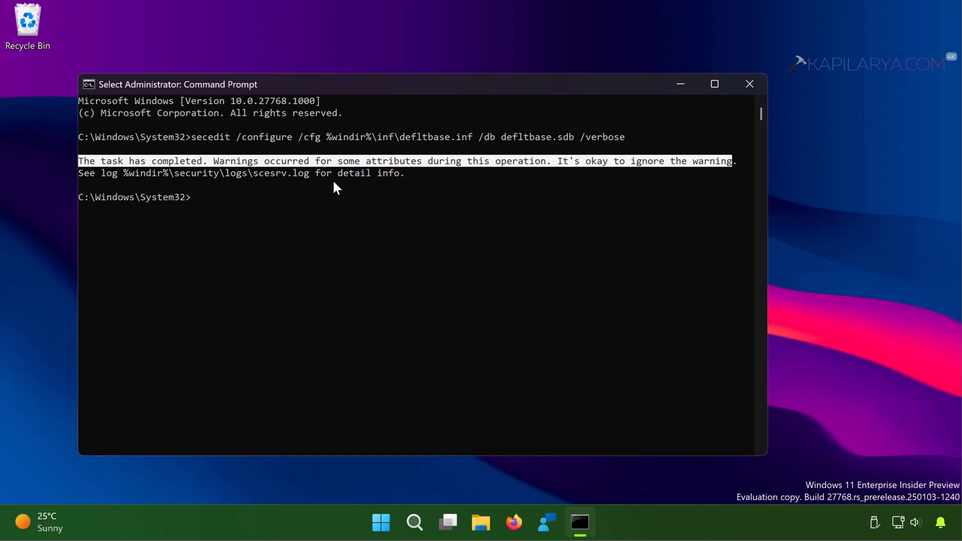
mouse_move(323, 210)
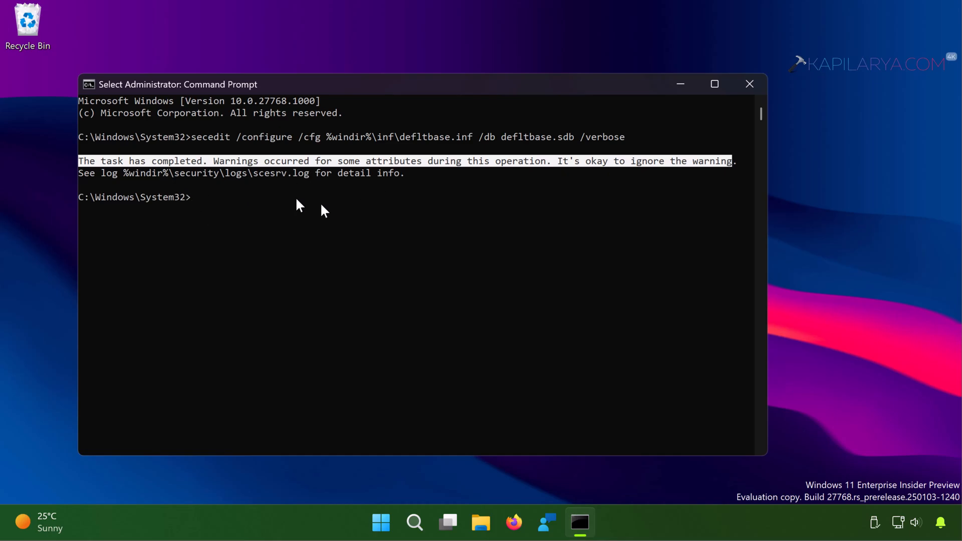
mouse_move(697, 239)
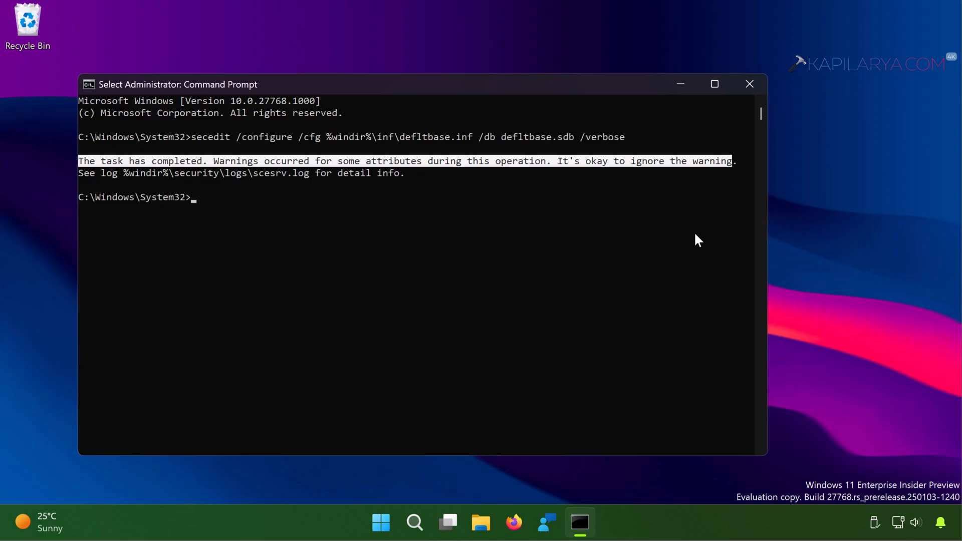